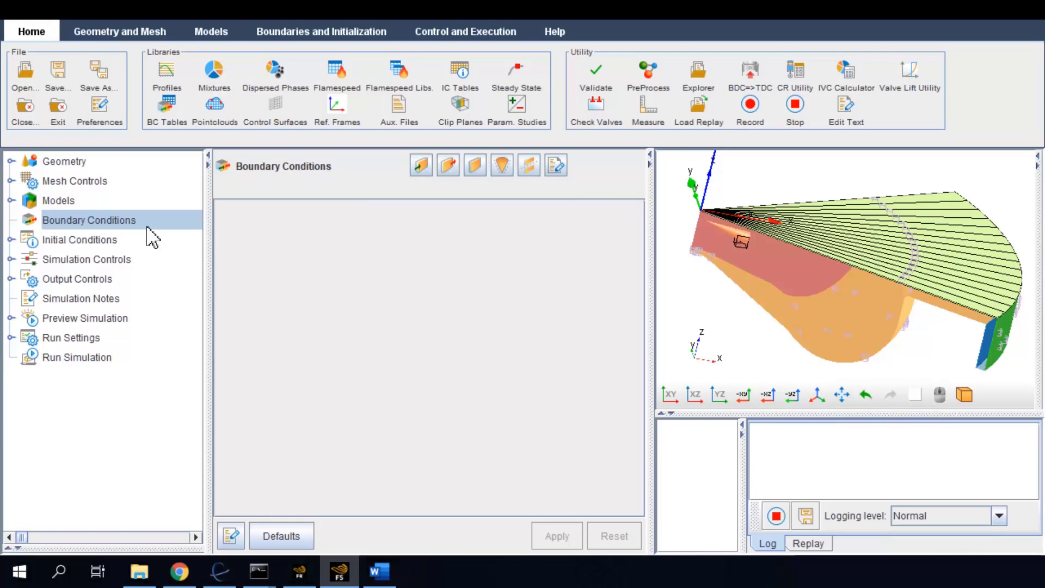
# Create a new periodic boundary condition with the default name Periodic
pyautogui.click(11, 161)
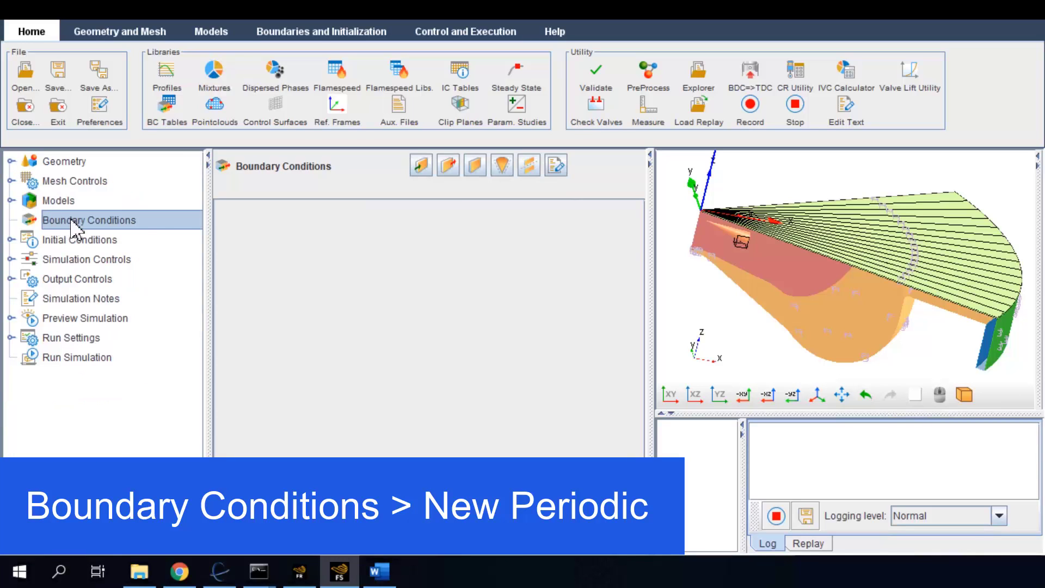
pyautogui.click(501, 164)
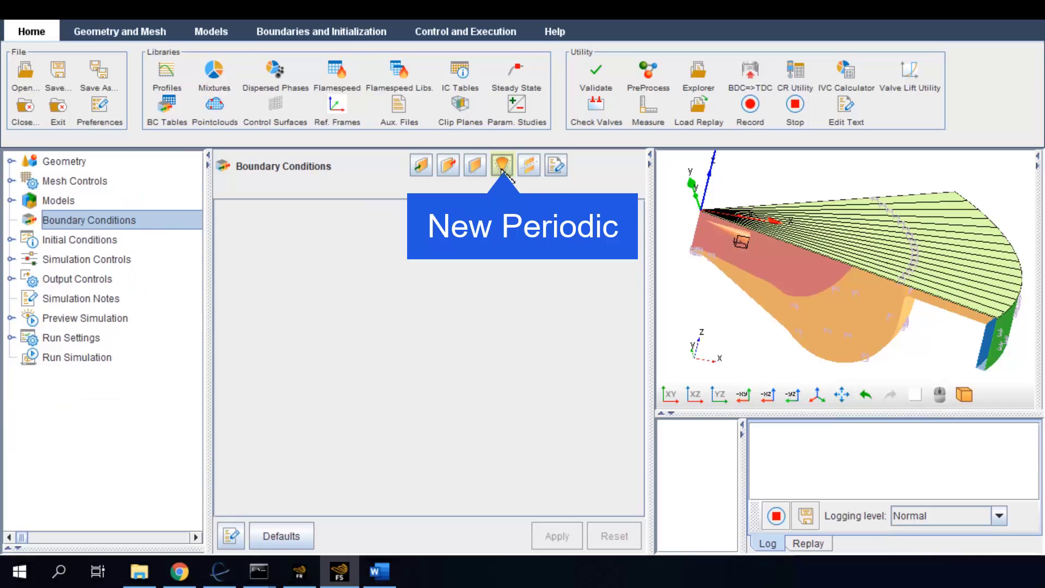
pyautogui.click(501, 165)
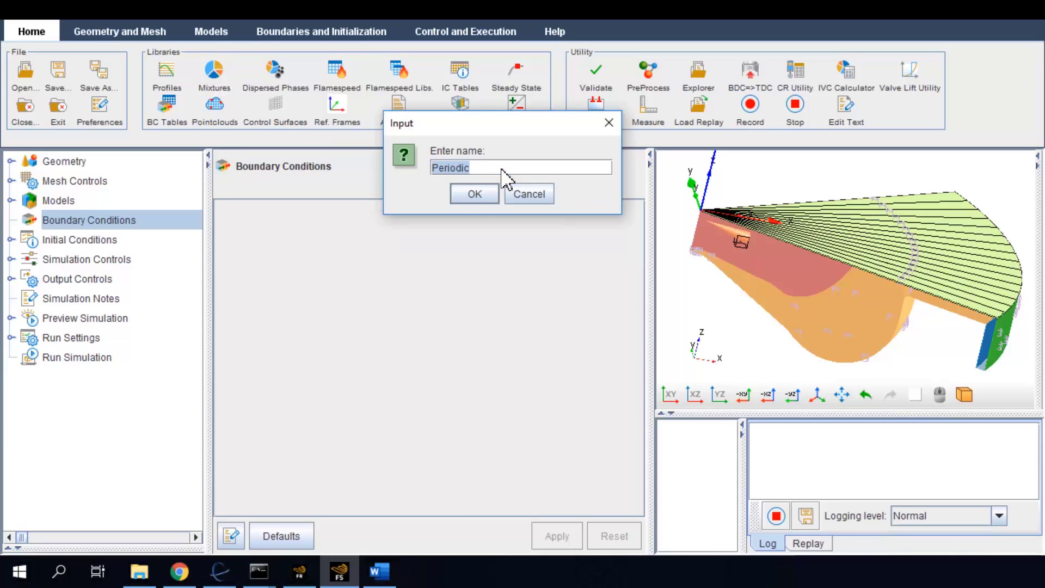
pyautogui.click(474, 194)
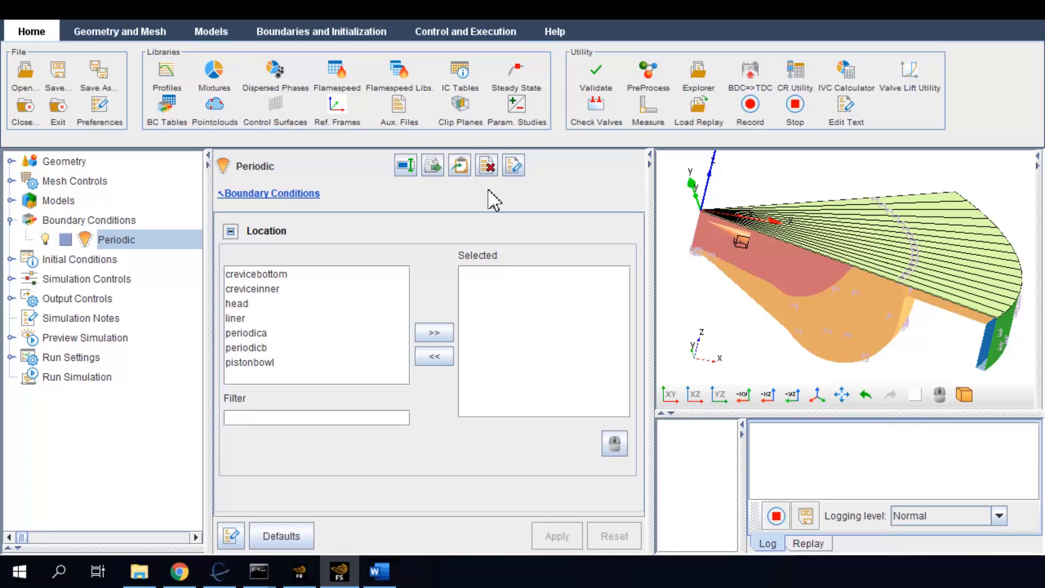
# Assign the periodica and periodicb surfaces to Periodic and apply
pyautogui.click(246, 333)
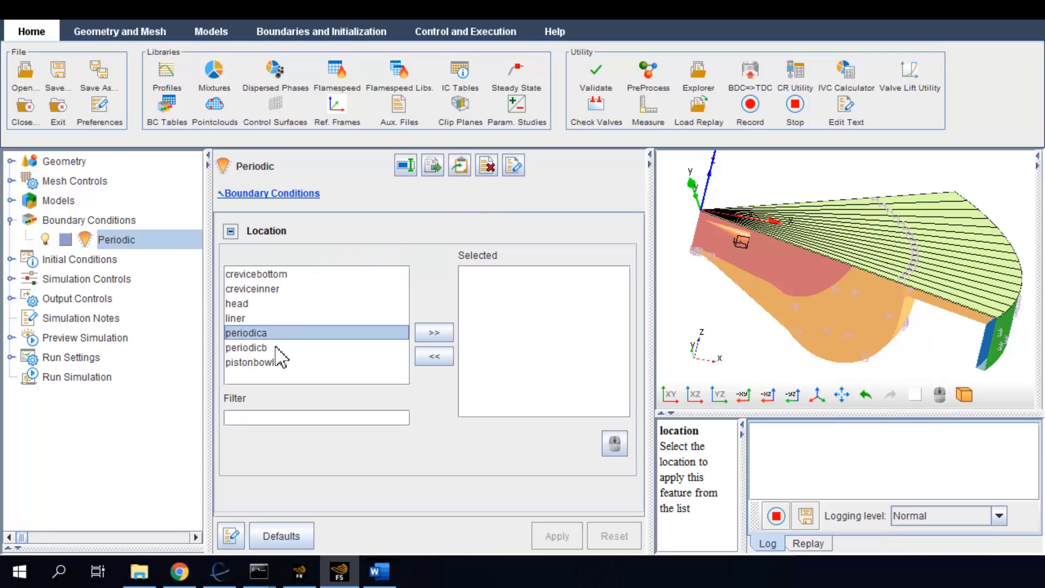
pyautogui.click(433, 332)
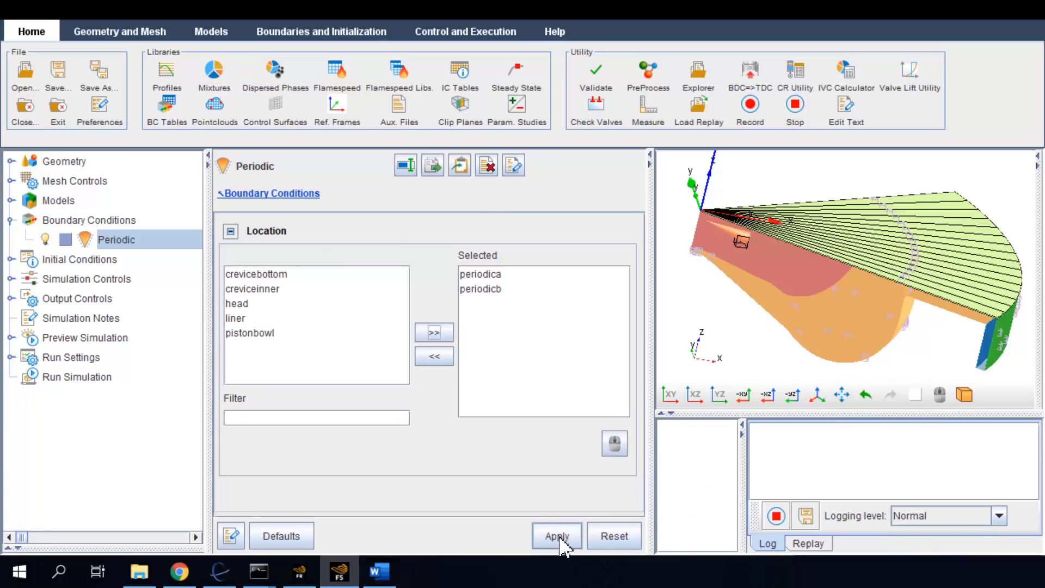
pyautogui.click(556, 536)
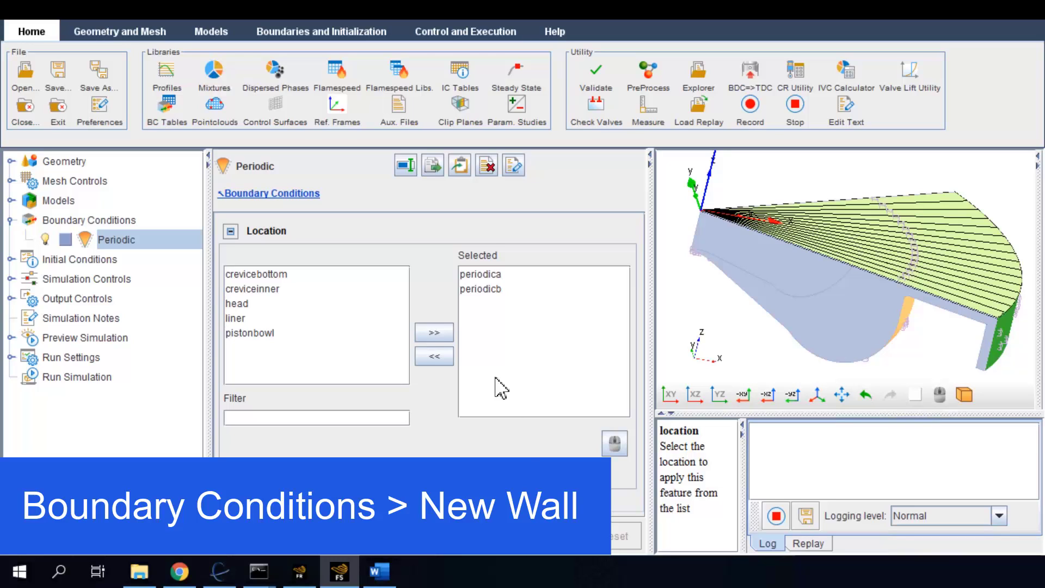
# Create a new wall boundary condition named Piston
pyautogui.click(88, 220)
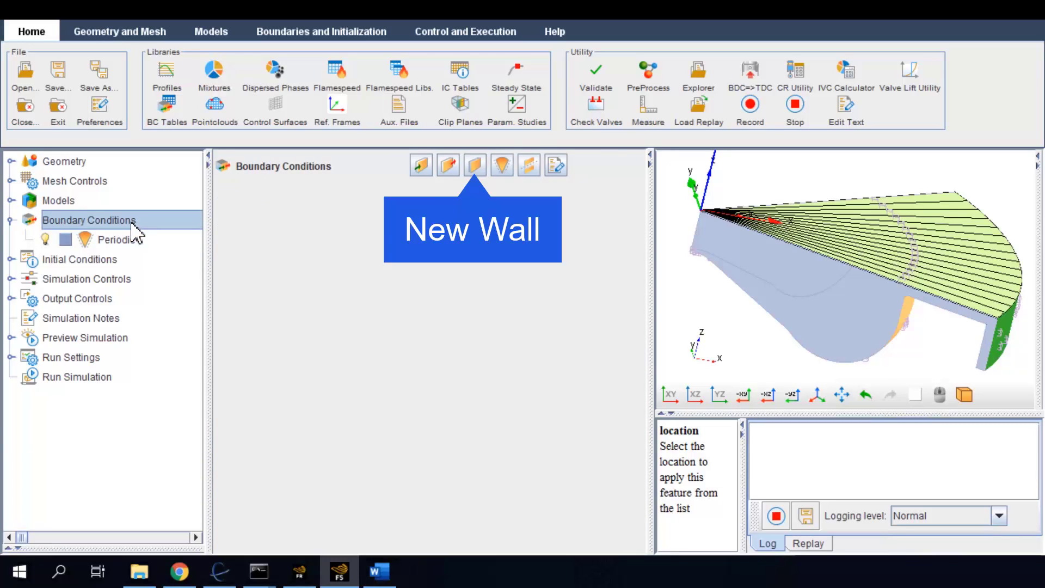
pyautogui.click(475, 164)
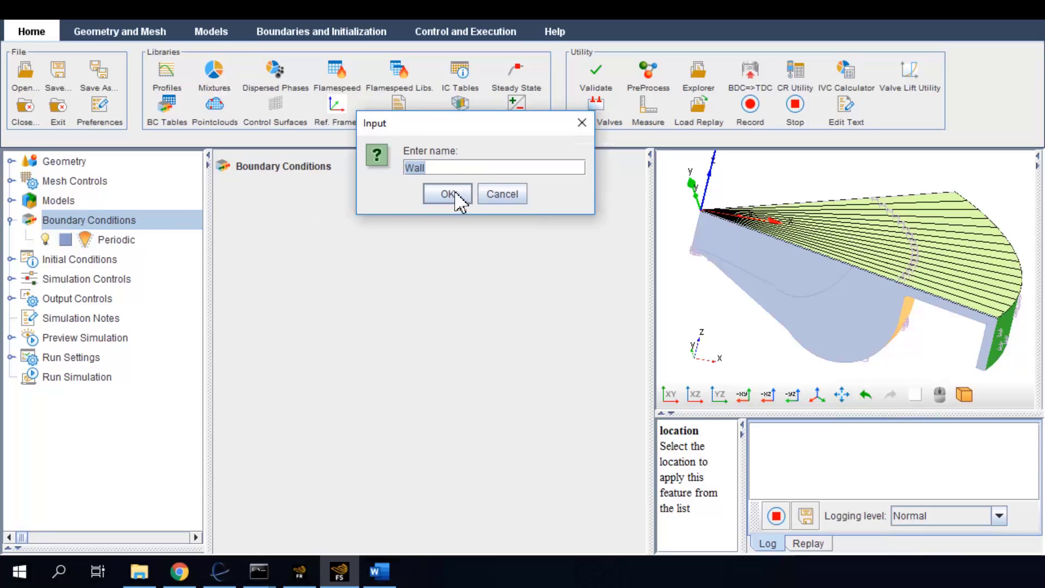
pyautogui.write('Pisto')
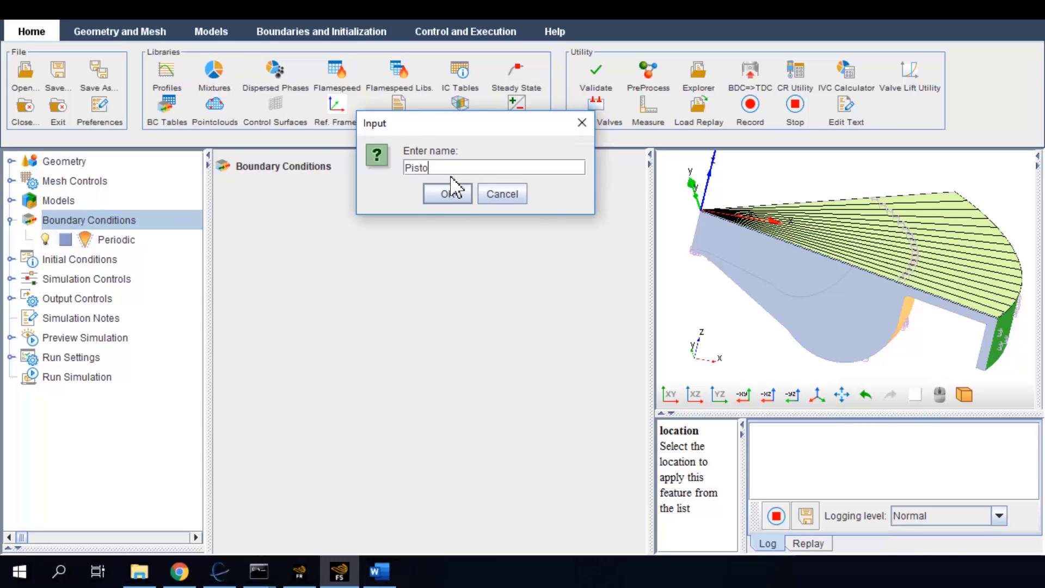
pyautogui.click(446, 193)
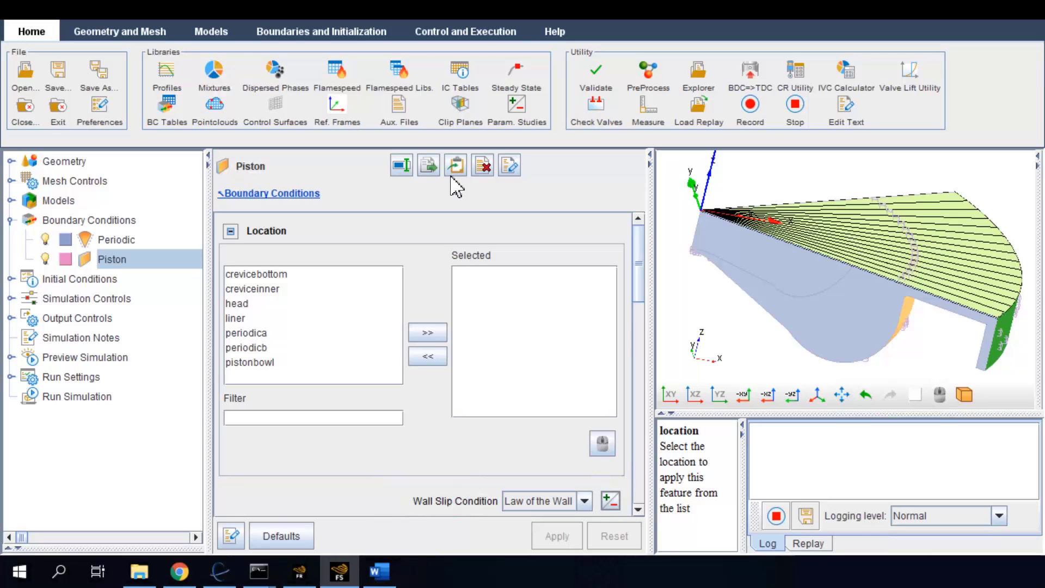
pyautogui.moveTo(456, 165)
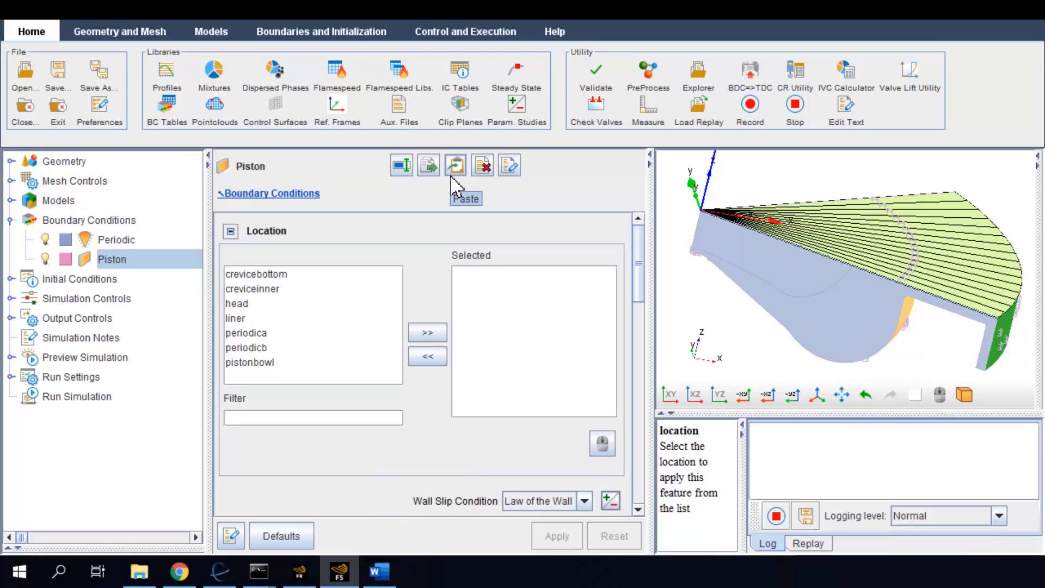
pyautogui.moveTo(415, 224)
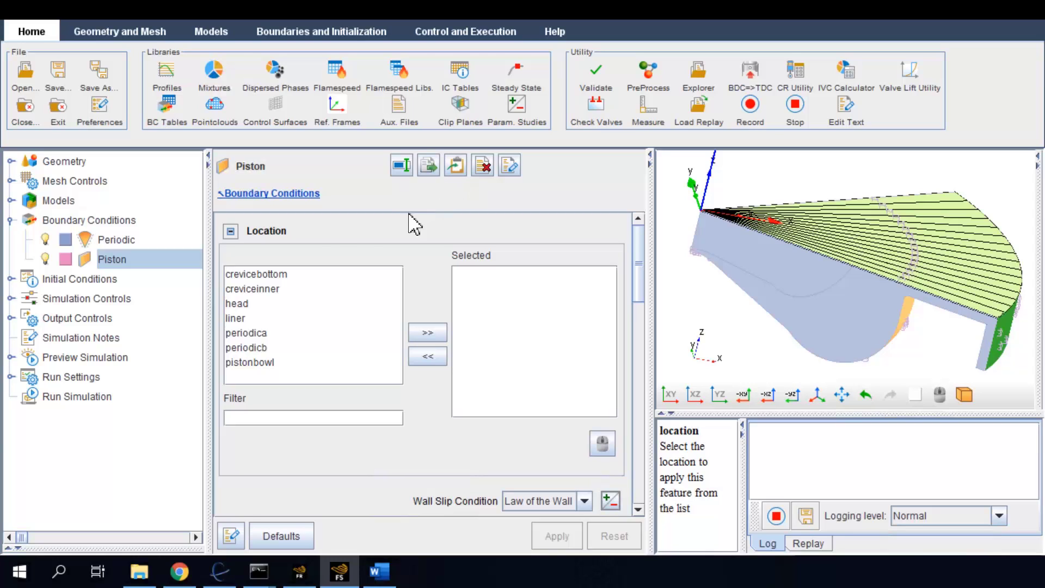
# Assign the crevicebottom, creviceinner and pistonbowl surfaces to the Piston wall
pyautogui.click(252, 288)
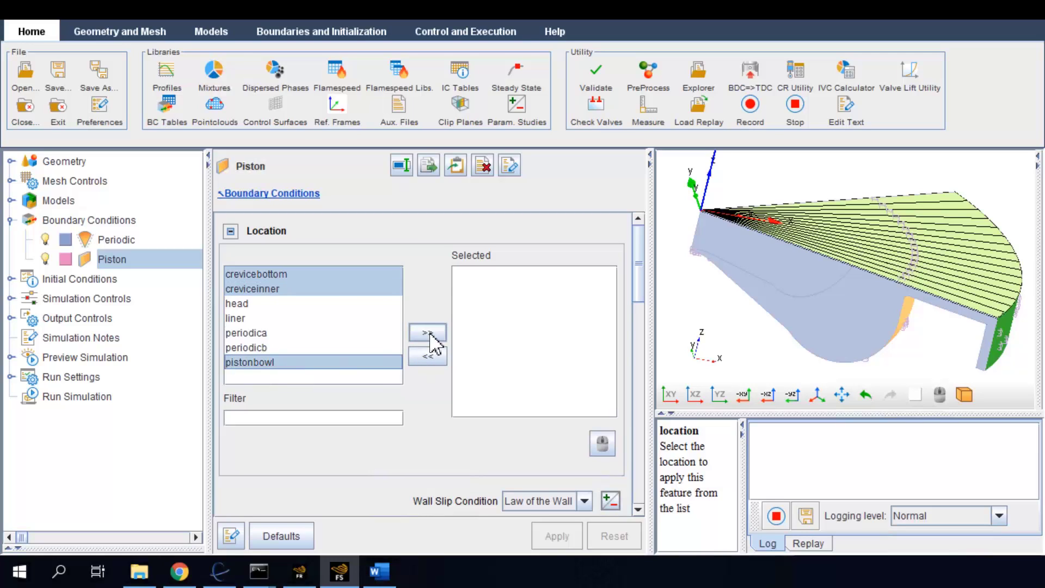
pyautogui.click(427, 333)
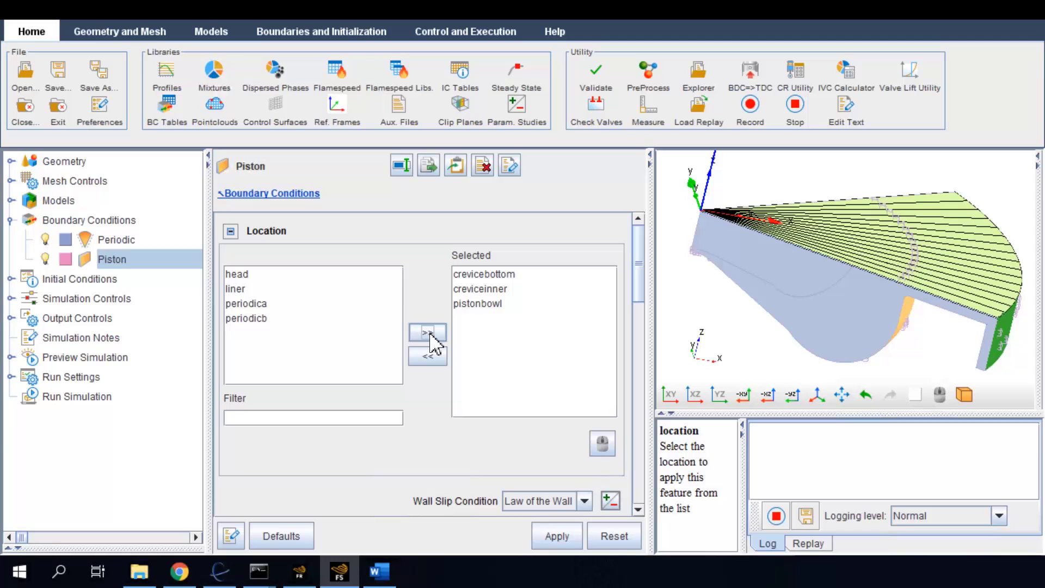
pyautogui.moveTo(527, 361)
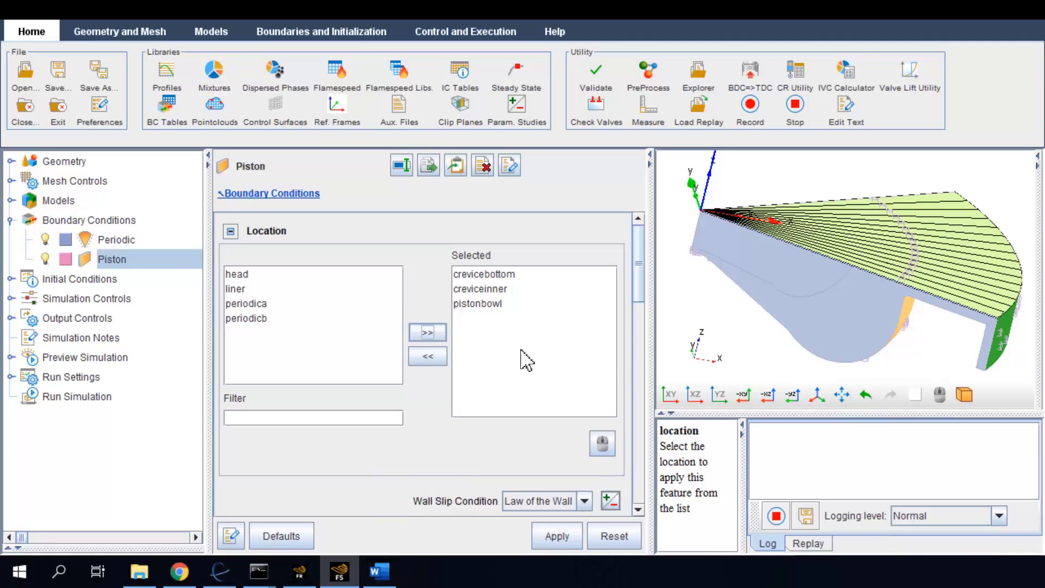
# Give the Piston wall a constant 500 K wall temperature and apply
pyautogui.scroll(-3)
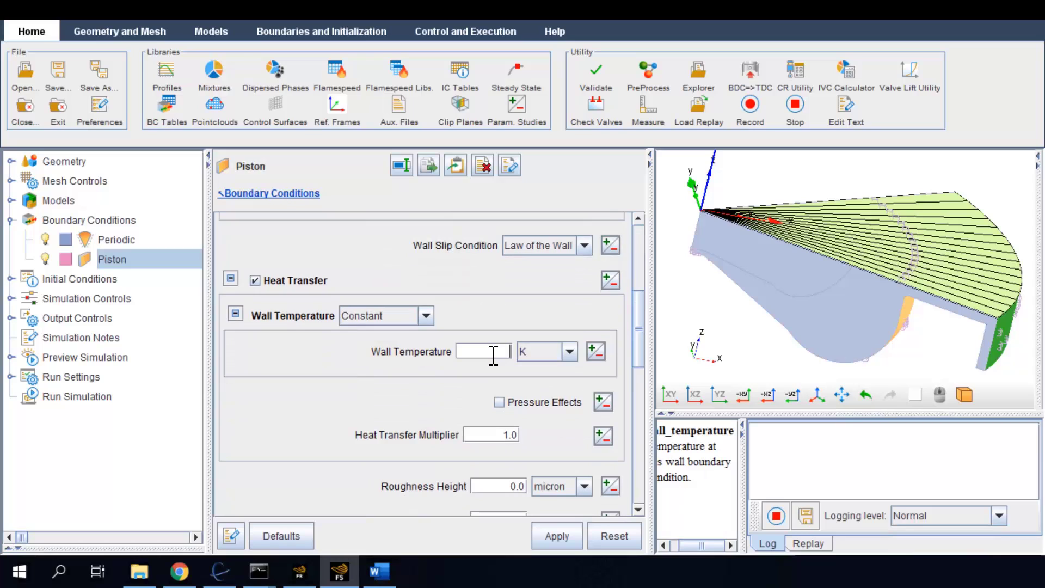
pyautogui.write('500')
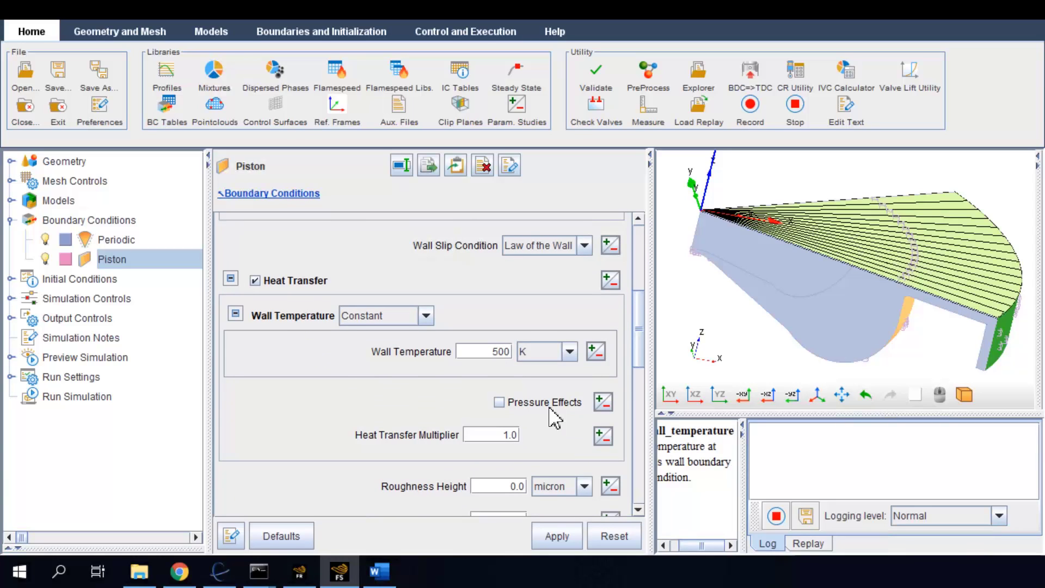
pyautogui.click(556, 536)
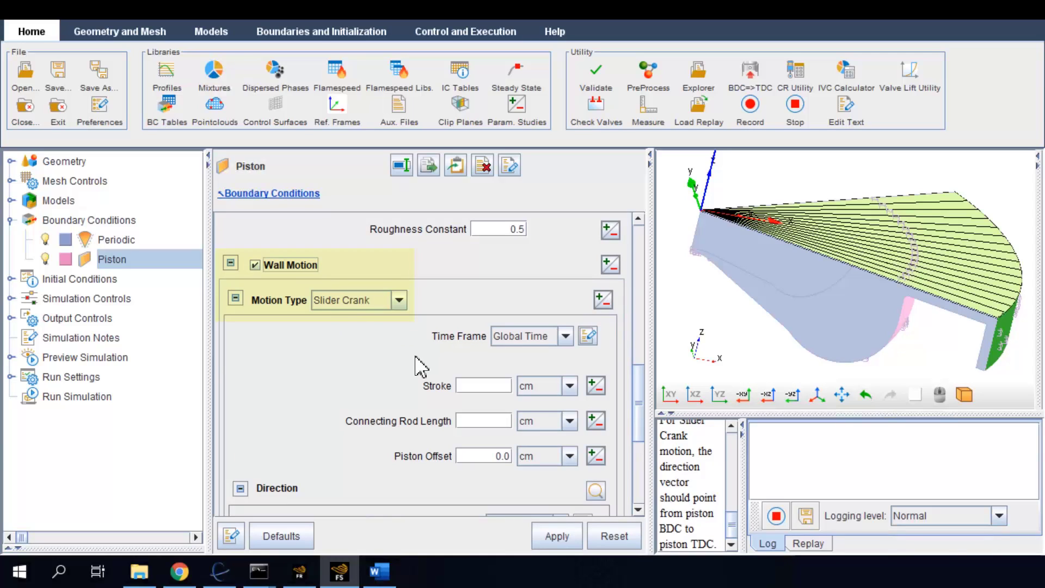
# Set Piston slider-crank motion with 15.24 cm stroke and 30.48 cm connecting rod
pyautogui.click(482, 386)
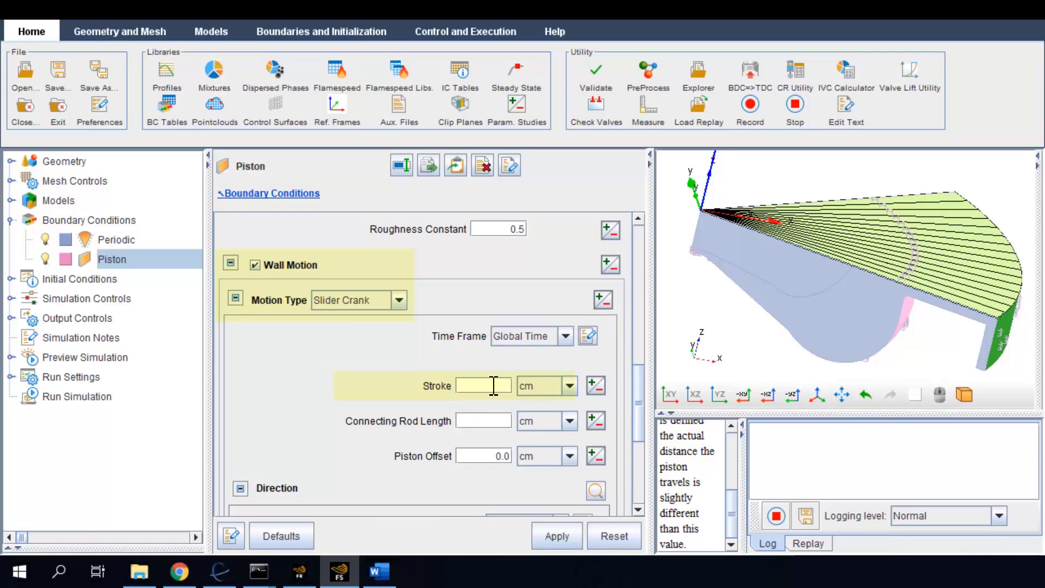
pyautogui.write('15.24')
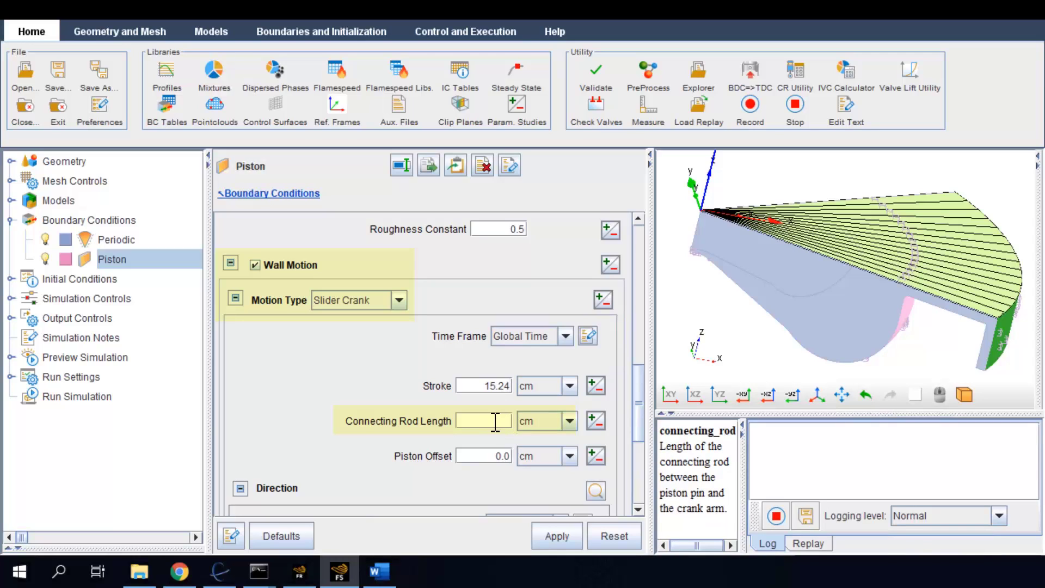
pyautogui.write('30.48')
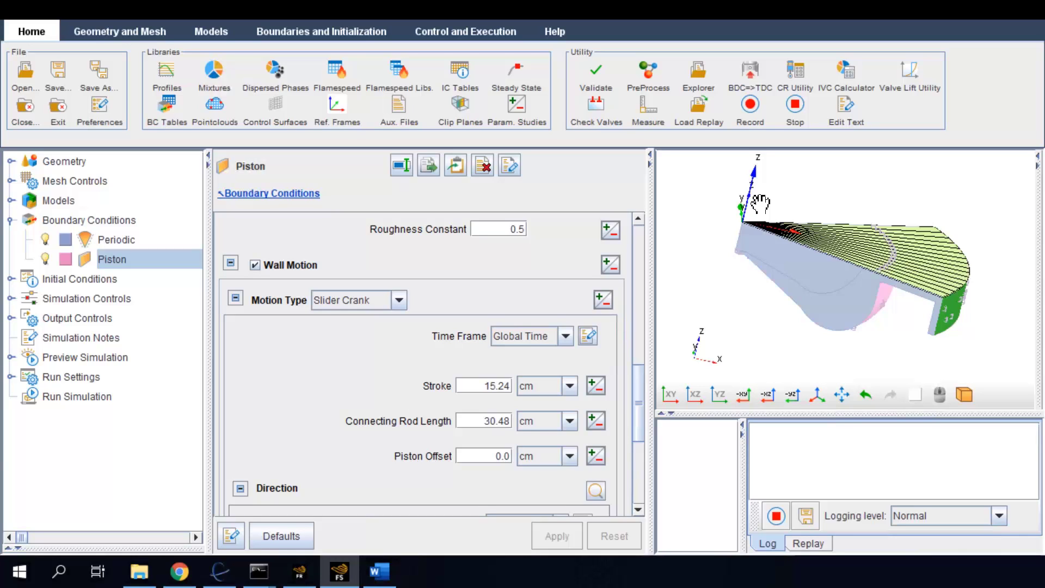
pyautogui.moveTo(672, 202)
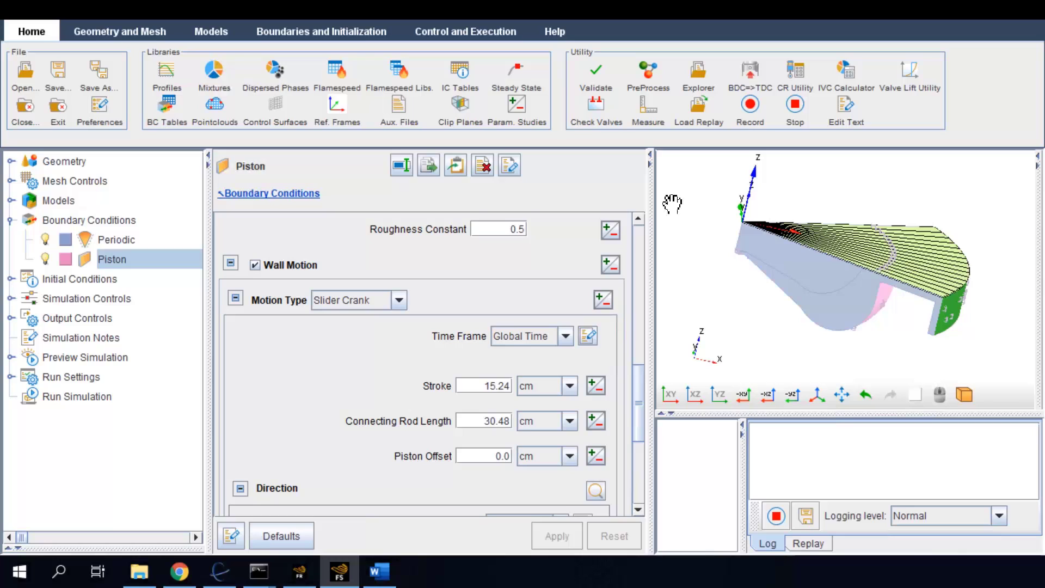
# Create a wall boundary named Head assigned to the head surface
pyautogui.click(88, 220)
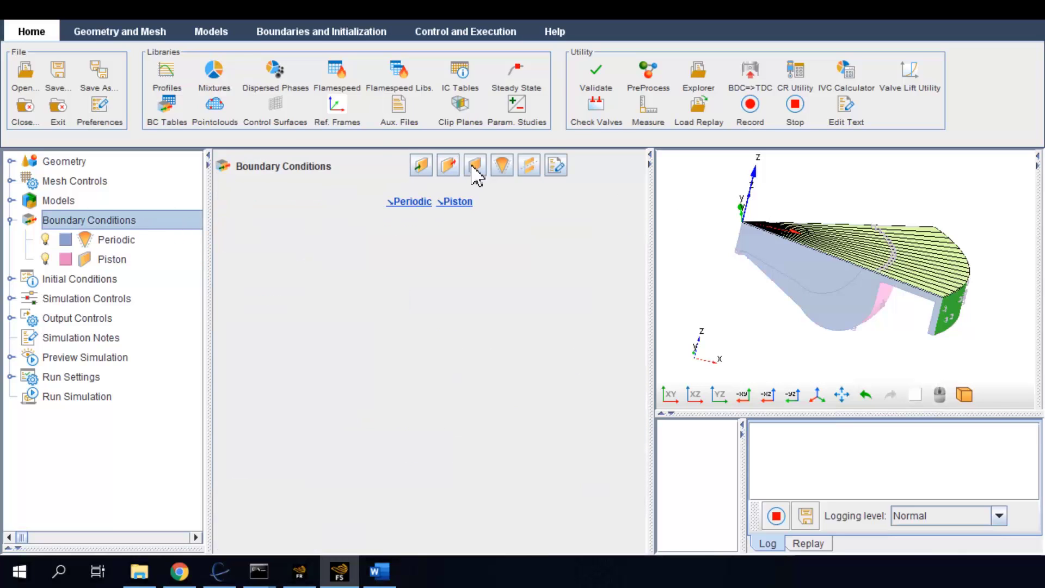
pyautogui.click(475, 165)
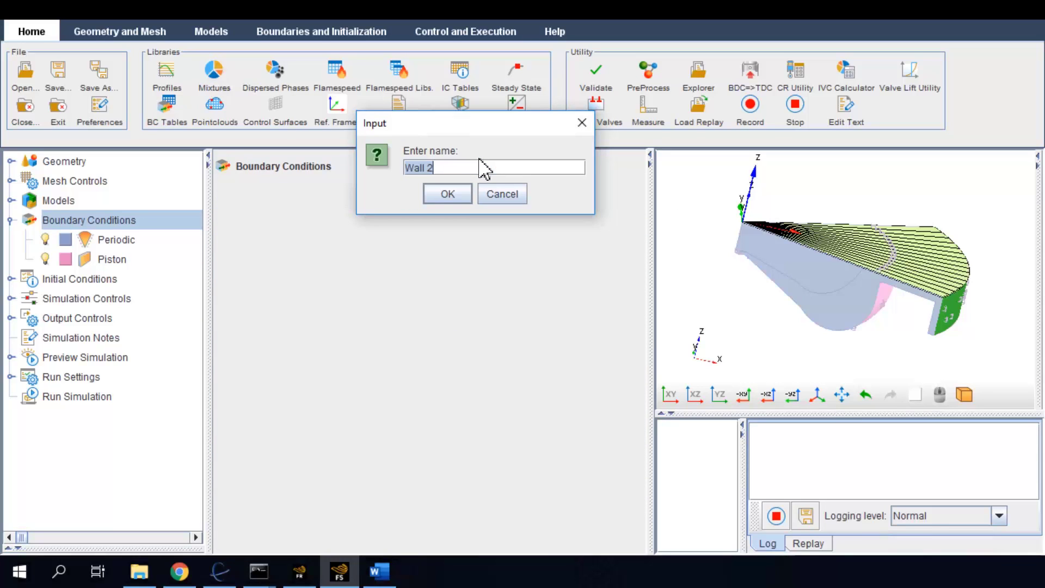
pyautogui.click(447, 194)
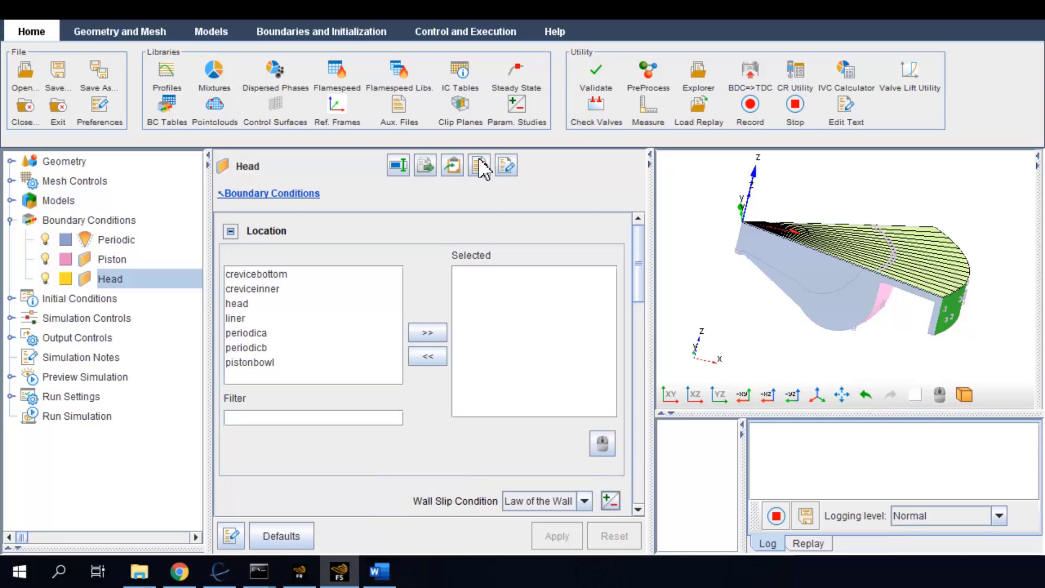
pyautogui.moveTo(480, 166)
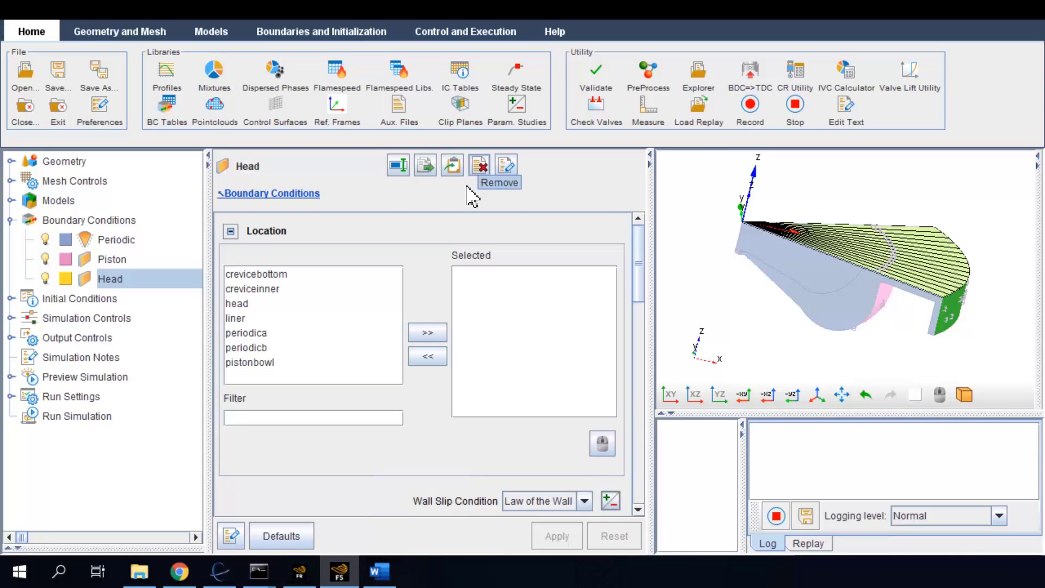
pyautogui.click(236, 304)
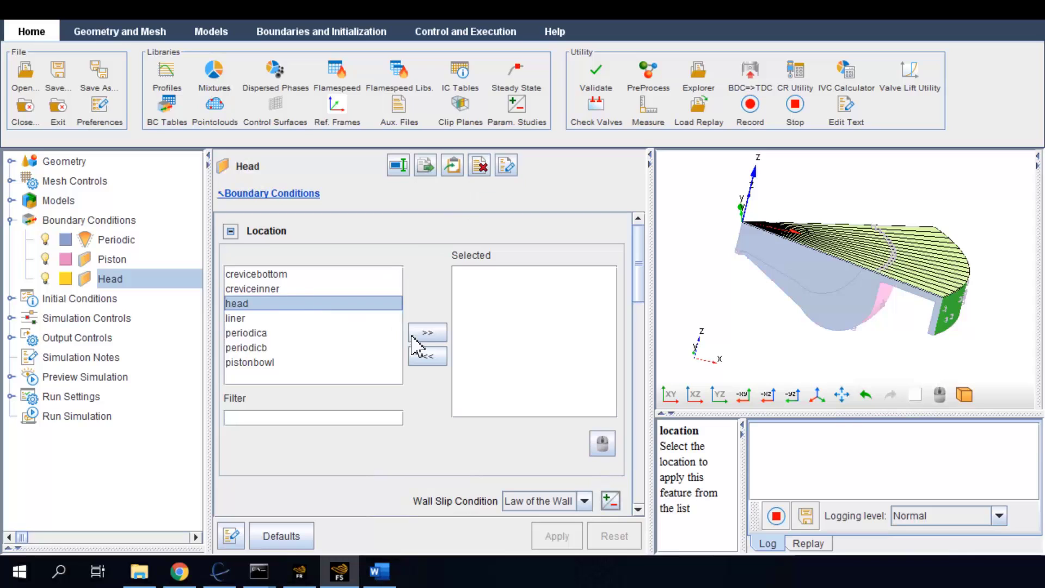
pyautogui.click(427, 332)
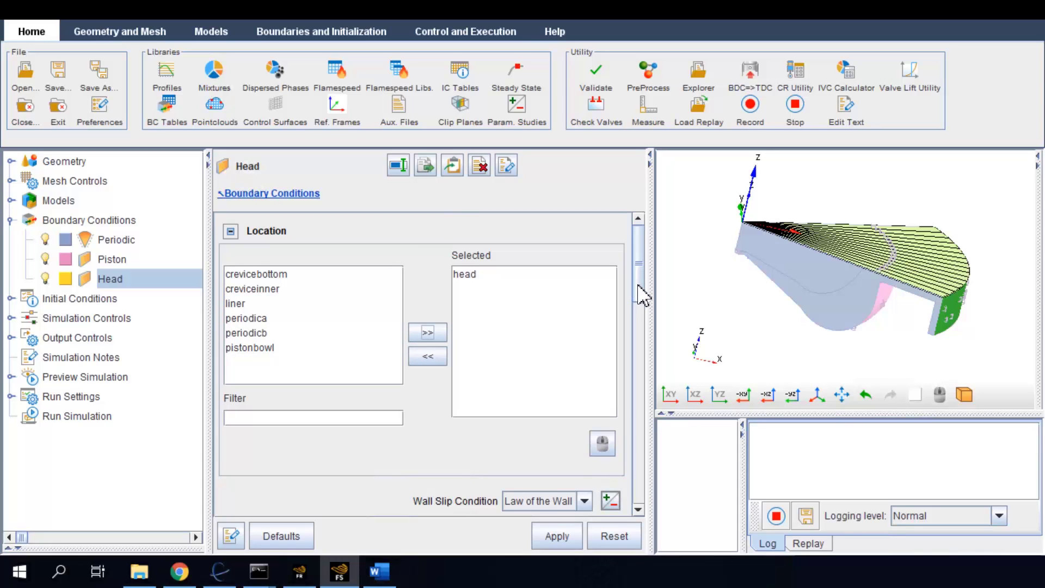
# Set the Head wall temperature to 500 K and apply
pyautogui.scroll(-3)
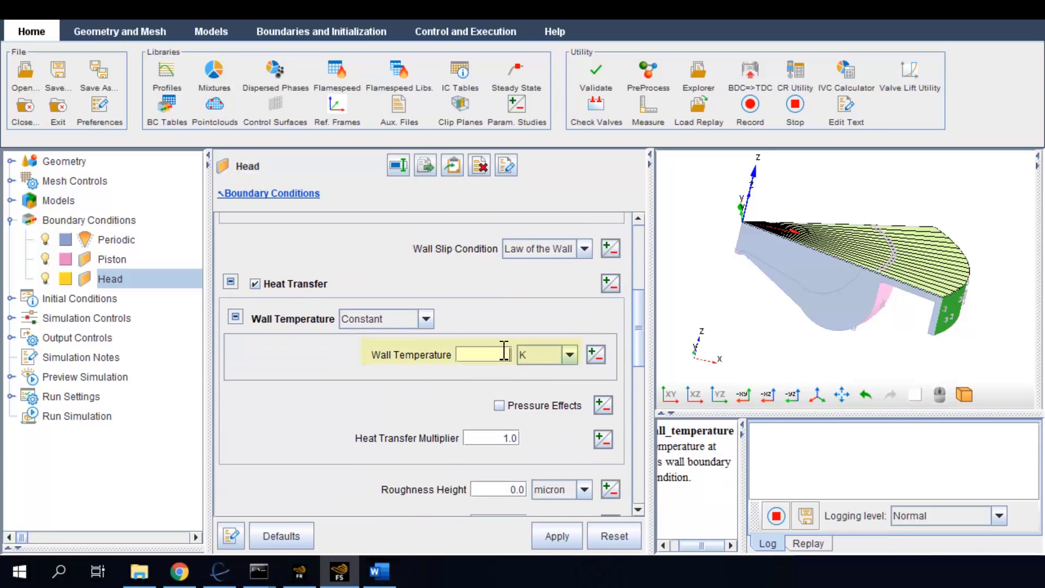
pyautogui.write('500')
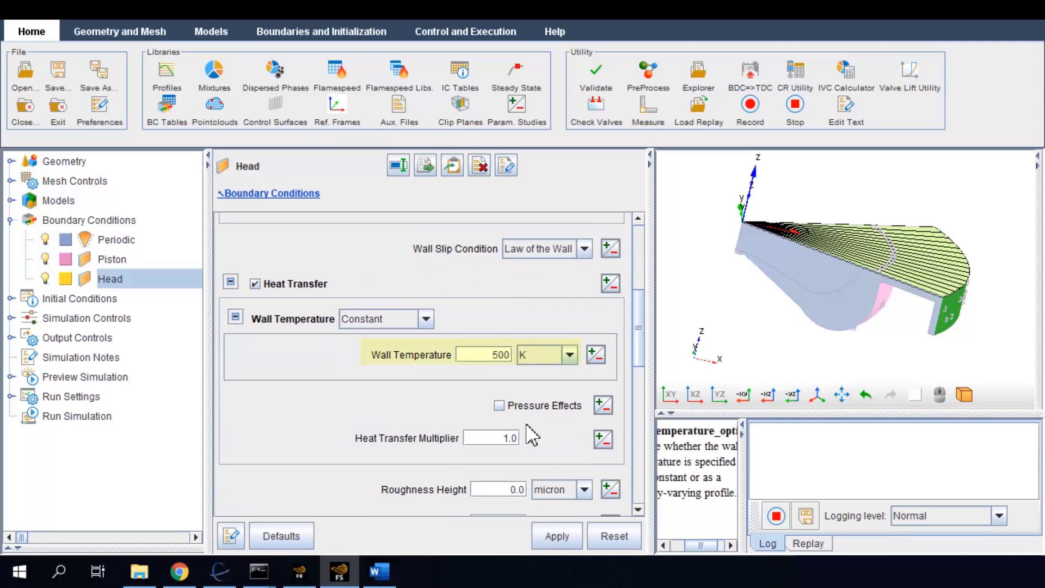
pyautogui.click(556, 535)
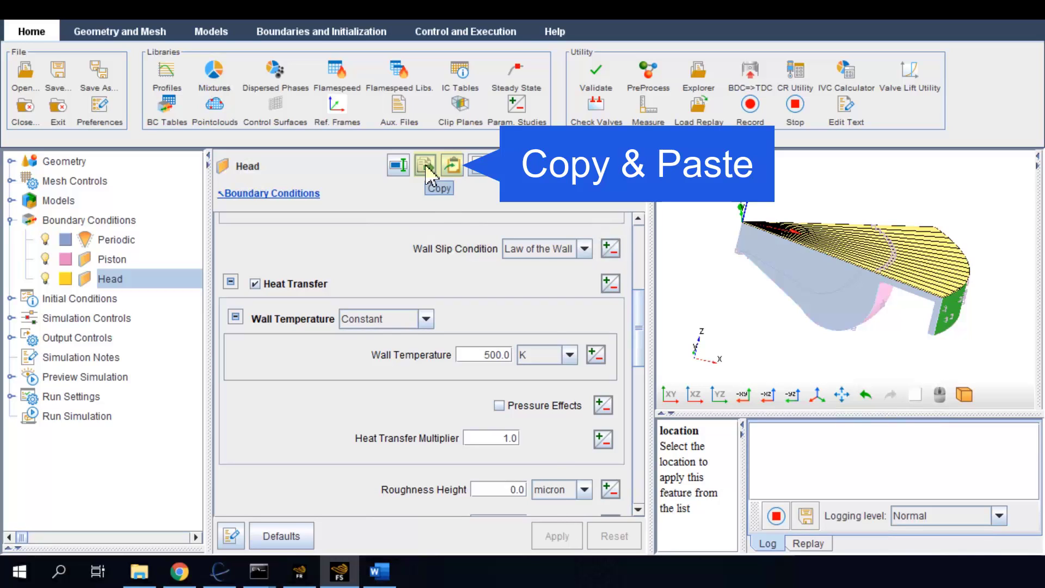
# Copy Head as a Liner boundary on the liner surface instead of head, and apply
pyautogui.click(423, 164)
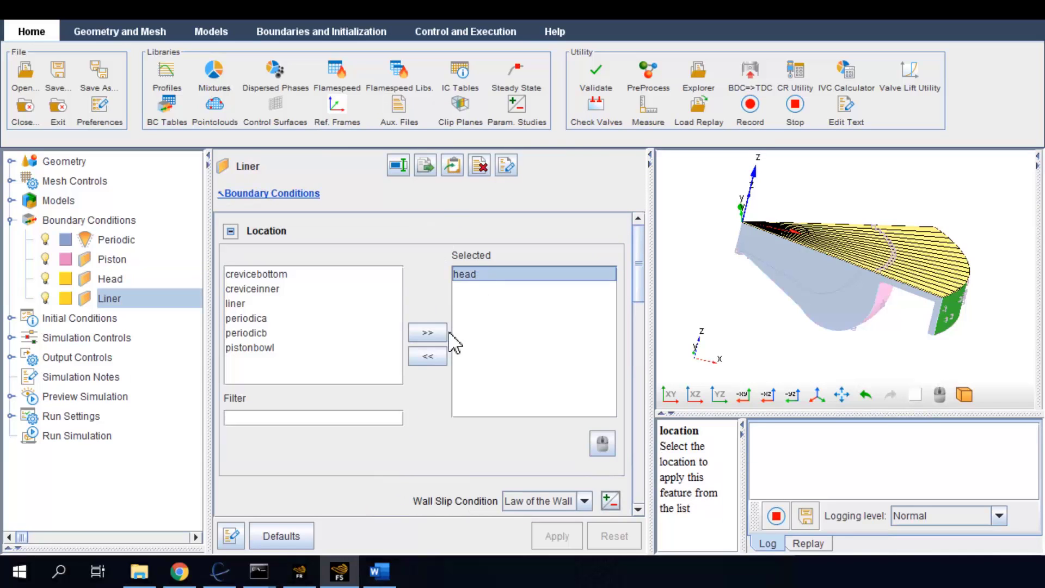
pyautogui.click(427, 356)
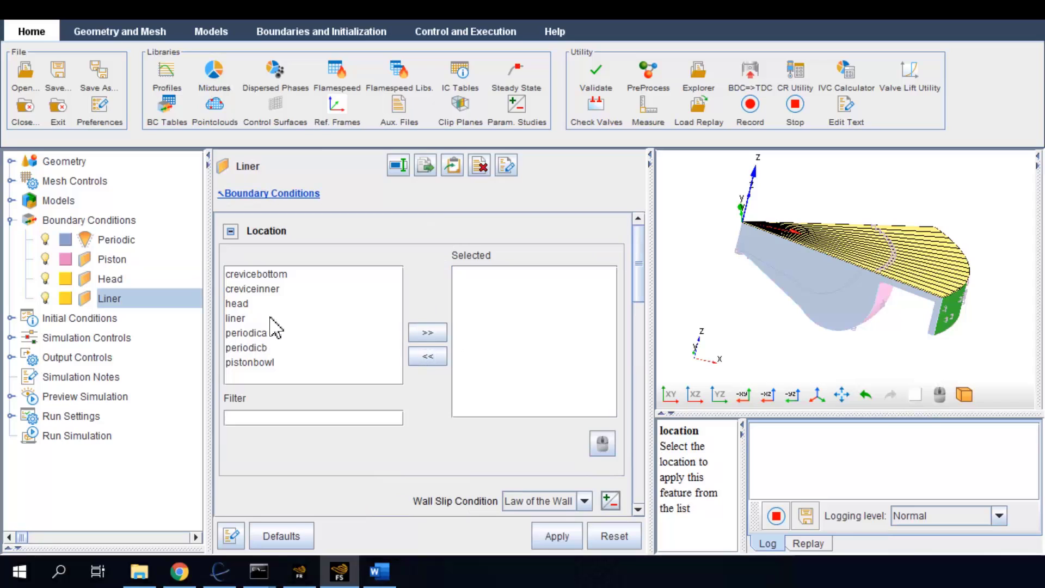
pyautogui.click(427, 332)
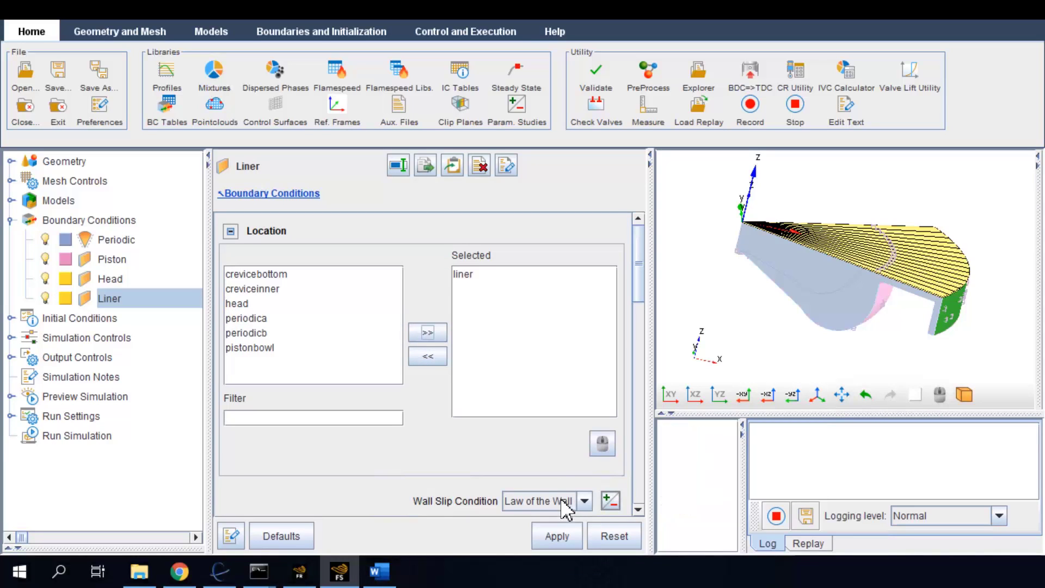
pyautogui.click(556, 536)
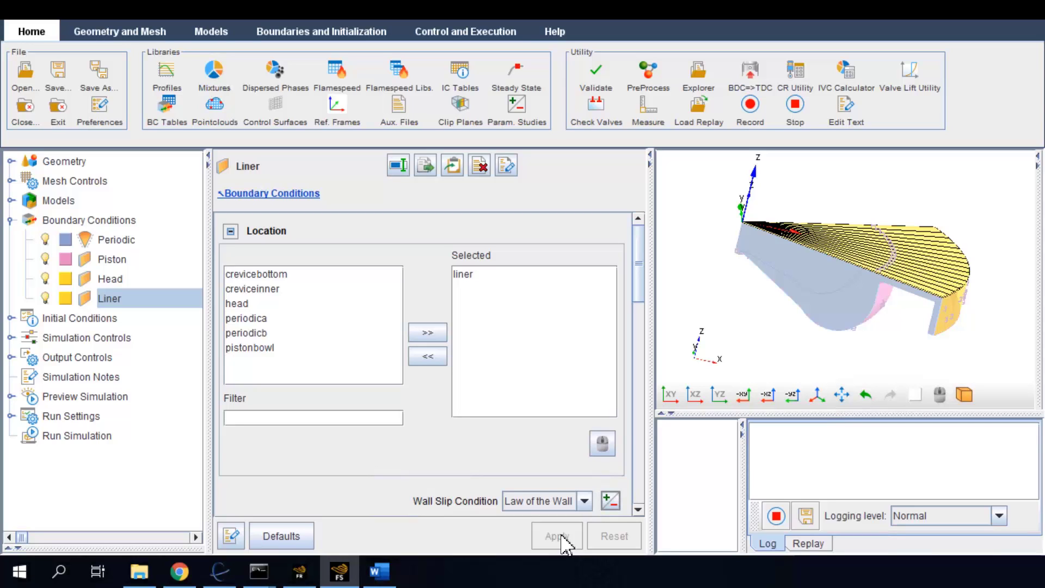
# Bring up the initial conditions settings in the tree
pyautogui.click(79, 240)
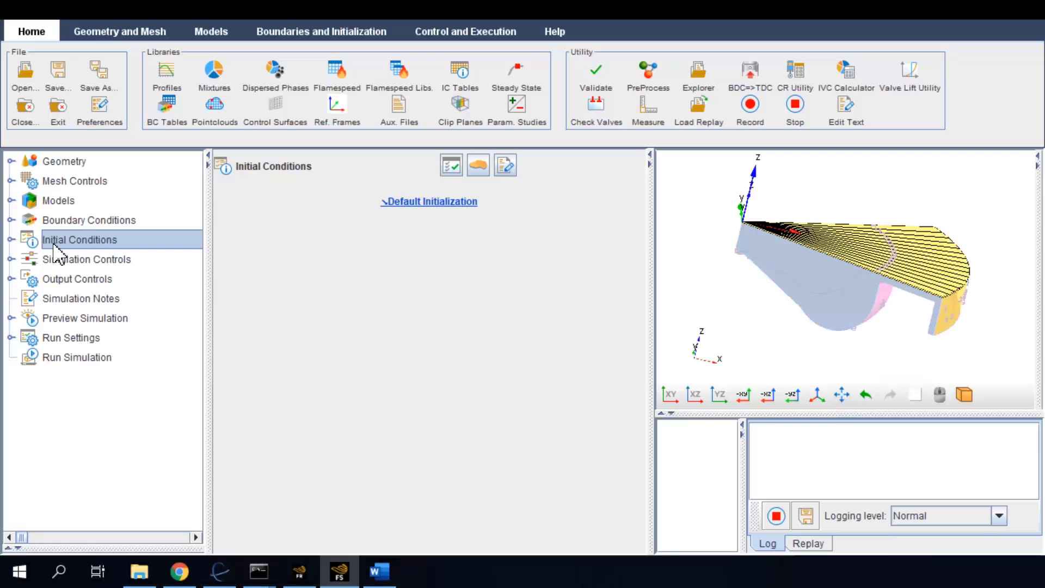
# In Default Initialization, start a new gas mixture for the composition
pyautogui.click(10, 240)
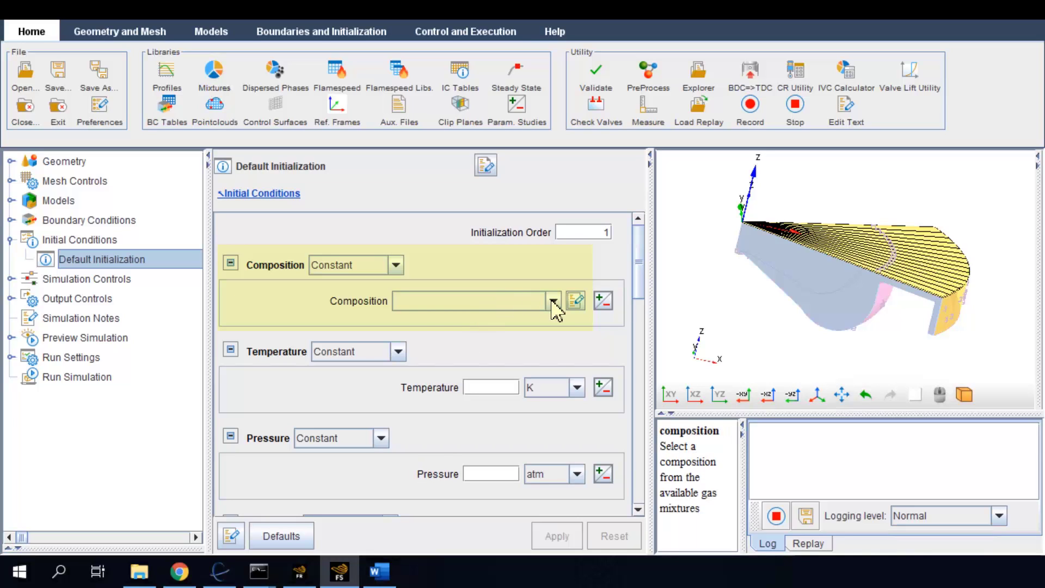
pyautogui.click(554, 301)
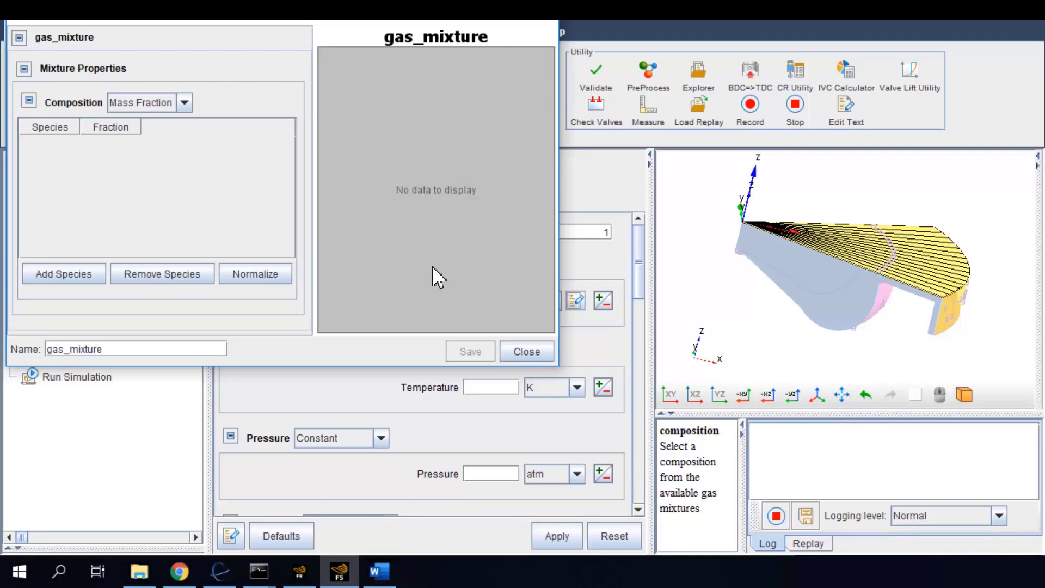
pyautogui.moveTo(496, 342)
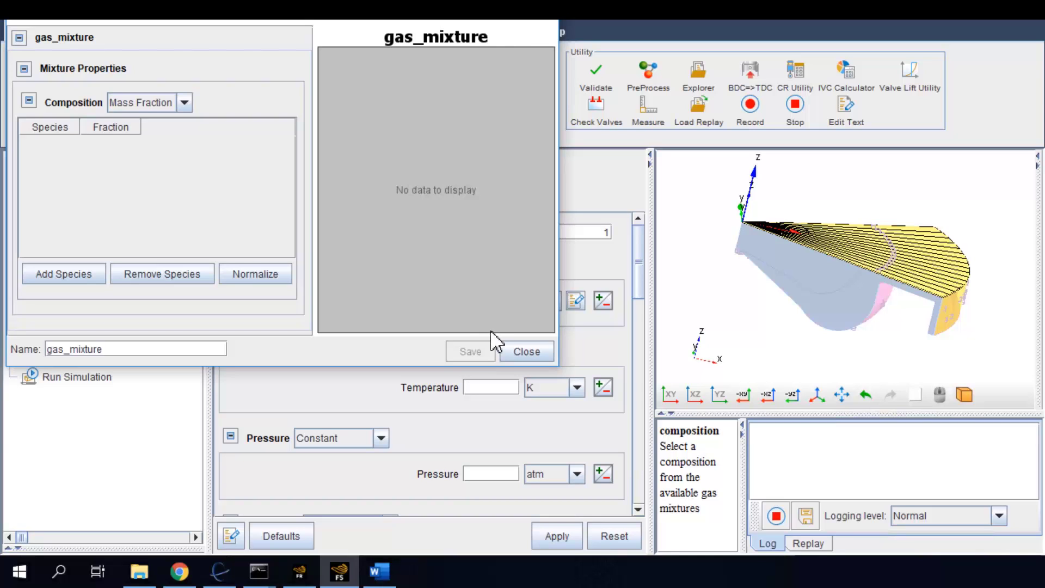
# Close the empty gas_mixture editor, keeping gas_mixture as the composition
pyautogui.click(526, 352)
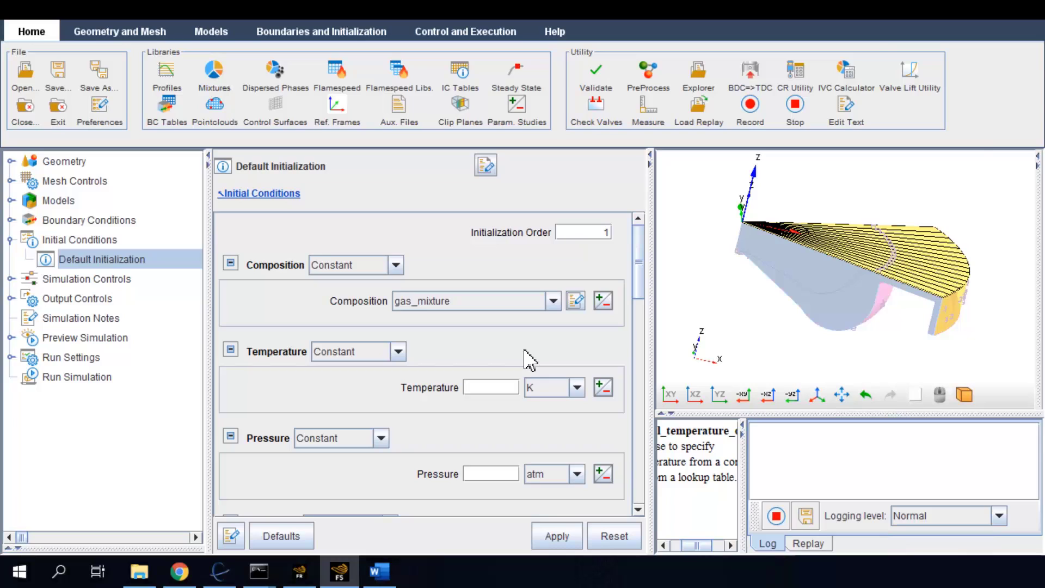
pyautogui.moveTo(847, 69)
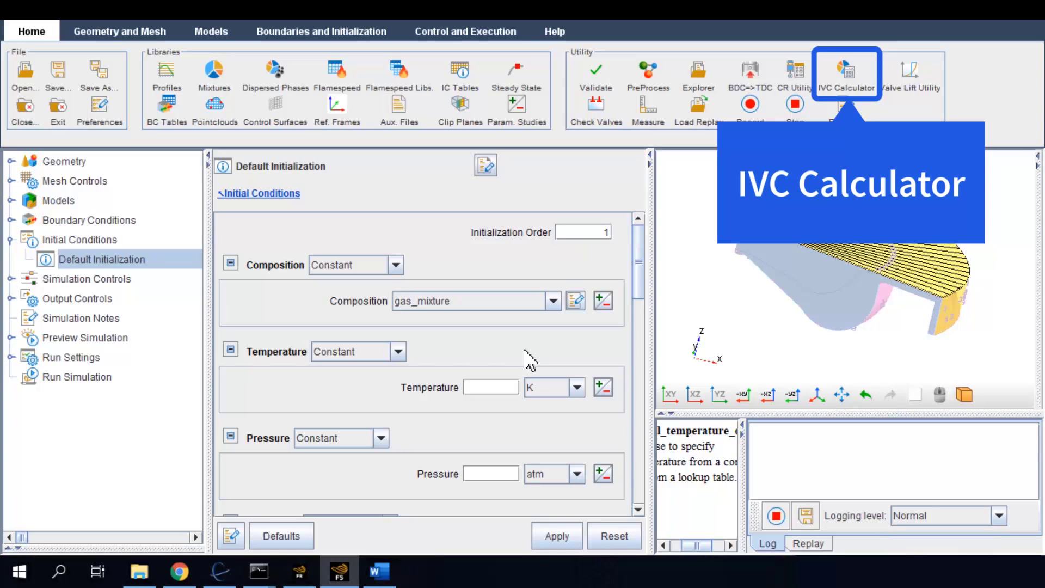